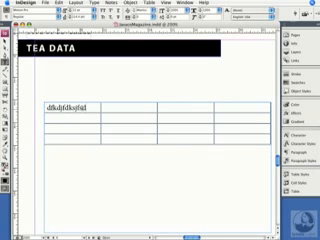
Enter placeholder text 'fksdjf' and 'dsfks dkjf sdklj' into the first two rows' cells.
type("fksdjfdkfj")
type("fkdfj")
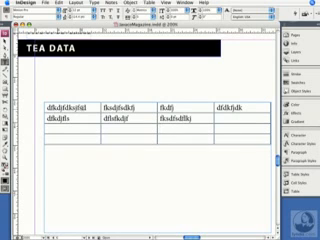
type("dsfks dkjf sdklj")
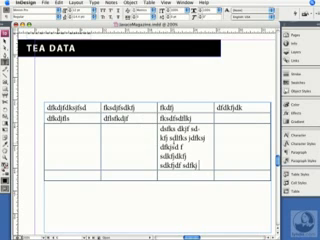
Place the cursor in row two's third cell ready for a long placeholder block.
left_click(166, 6)
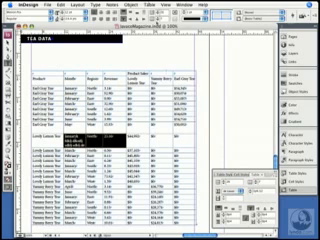
Bring up the Table menu to reach Distribute Columns Evenly.
left_click(131, 5)
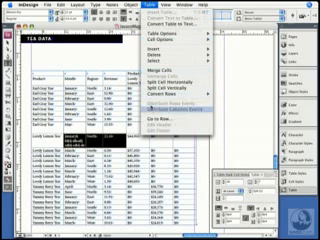